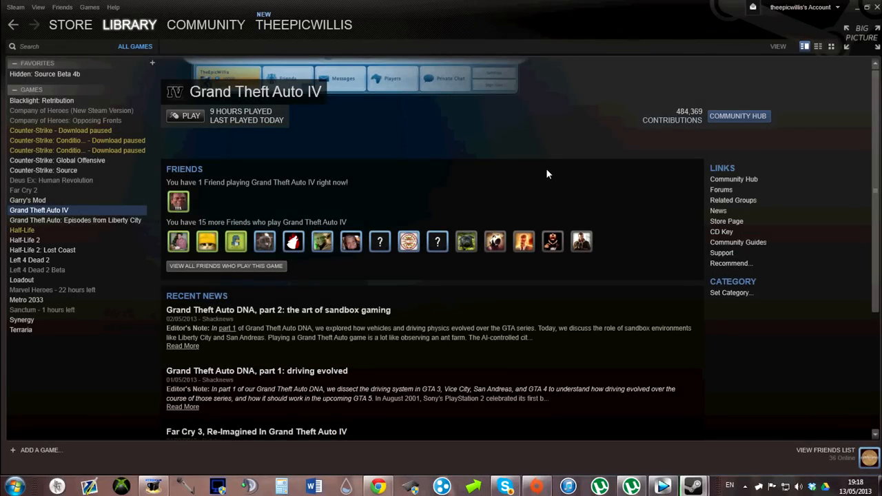
mouse_move(388, 147)
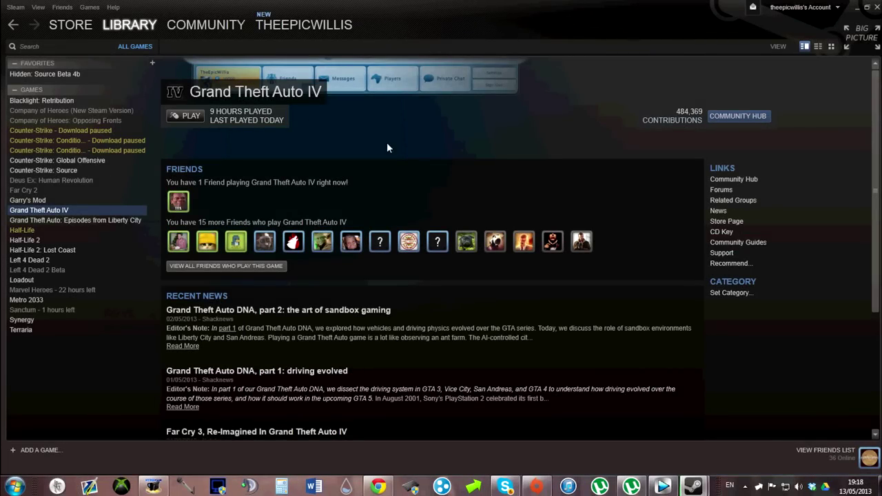
mouse_move(324, 109)
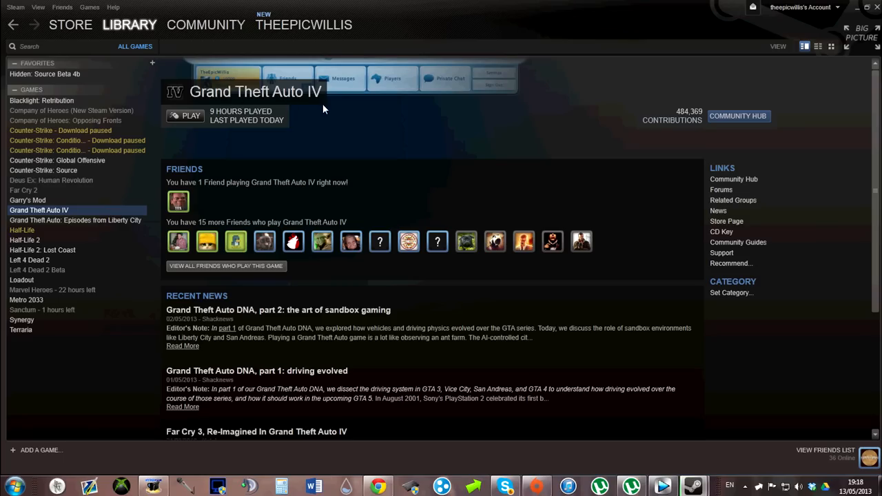
mouse_move(335, 91)
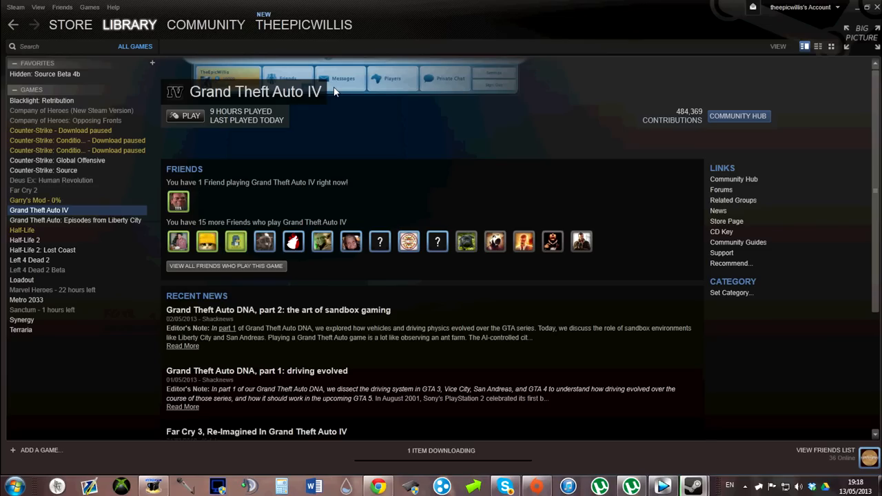
mouse_move(798, 27)
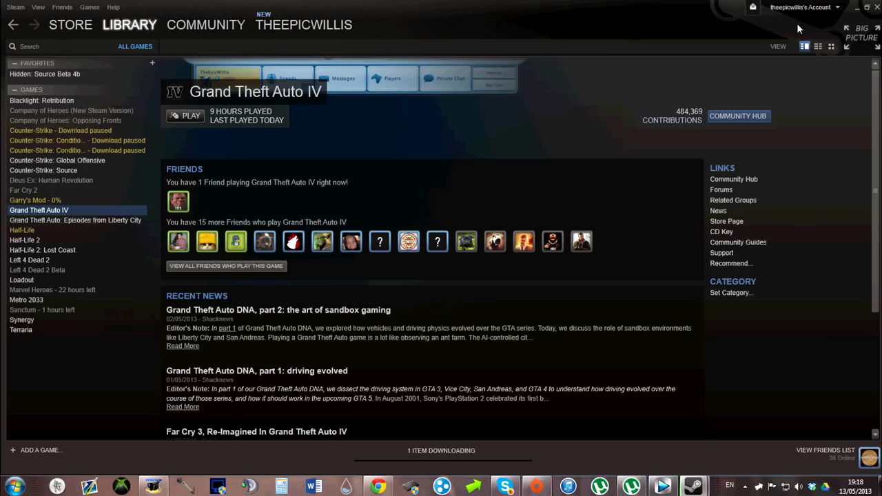
mouse_move(858, 14)
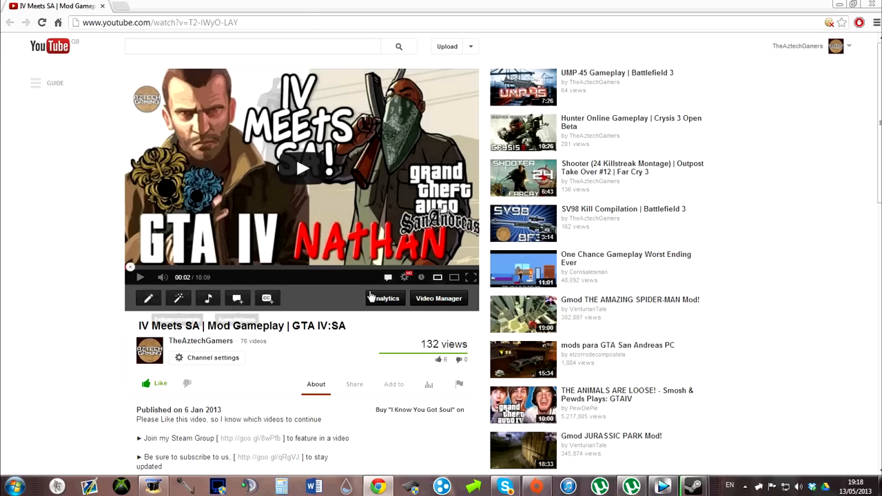
mouse_move(547, 258)
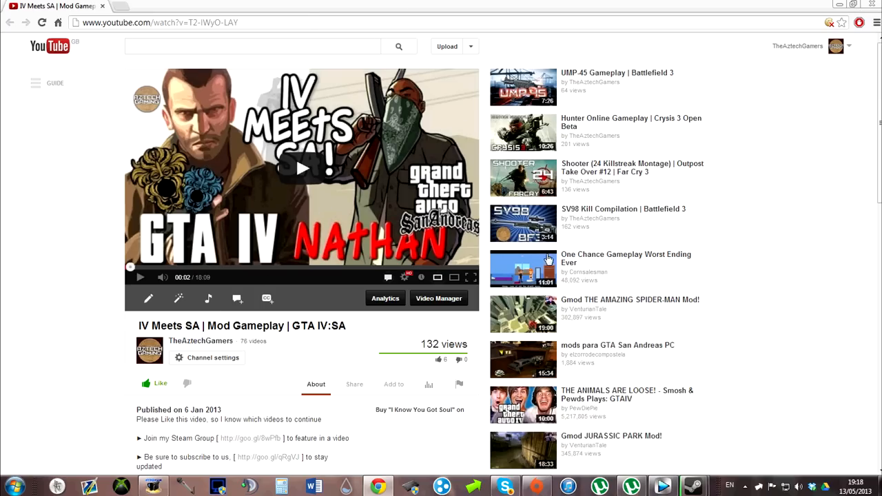
mouse_move(687, 221)
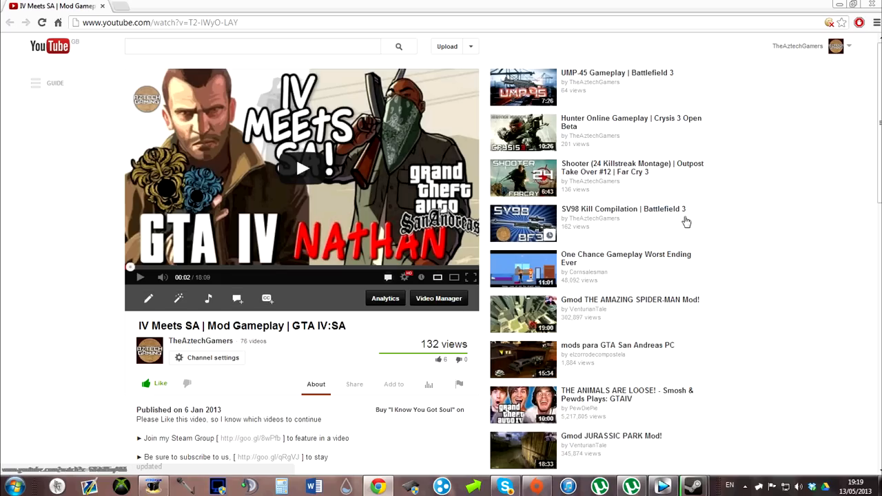
mouse_move(744, 102)
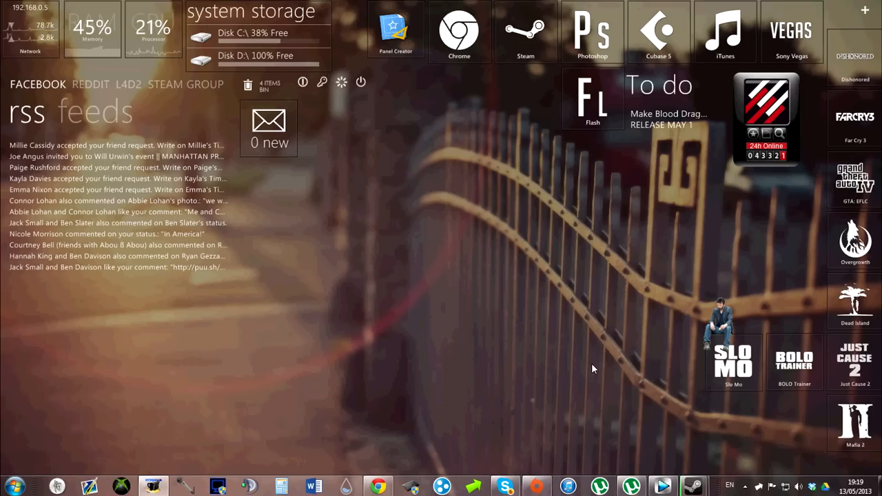
Open Computer from the Start menu and bring up the Organize menu.
left_click(11, 482)
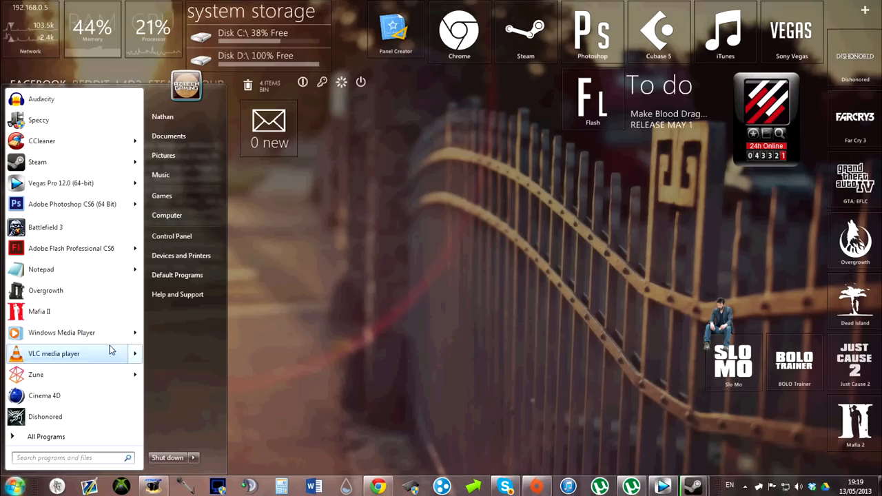
left_click(167, 215)
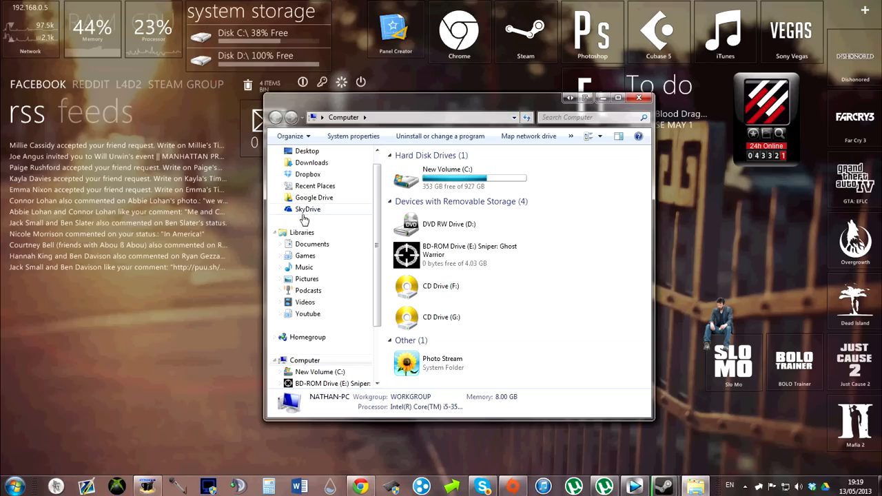
left_click(292, 136)
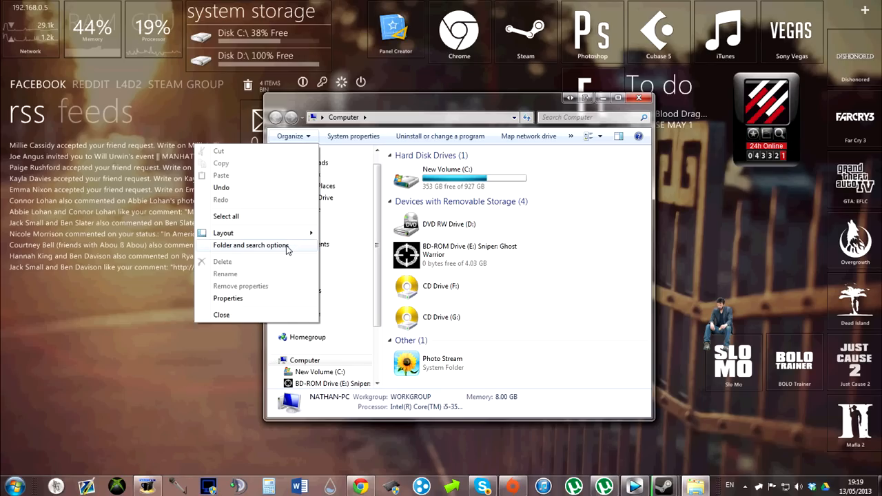
Turn on 'Show hidden files, folders, and drives' in Folder and search options.
left_click(249, 245)
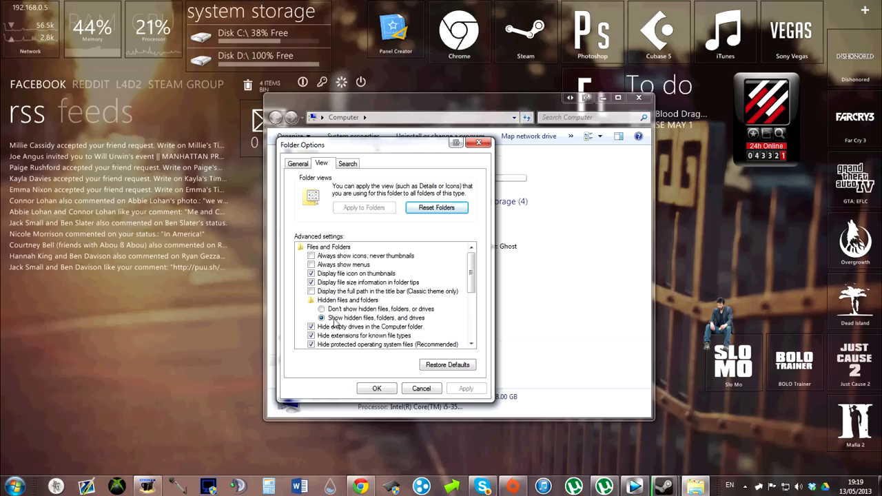
mouse_move(382, 321)
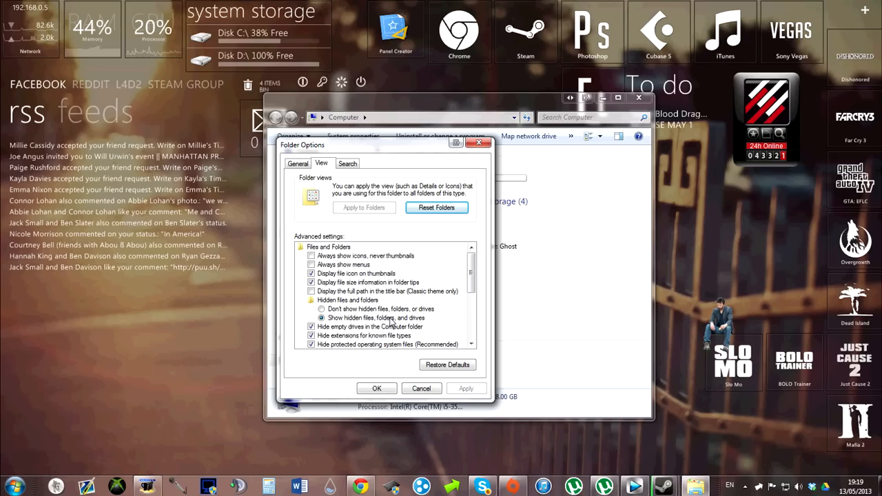
left_click(376, 388)
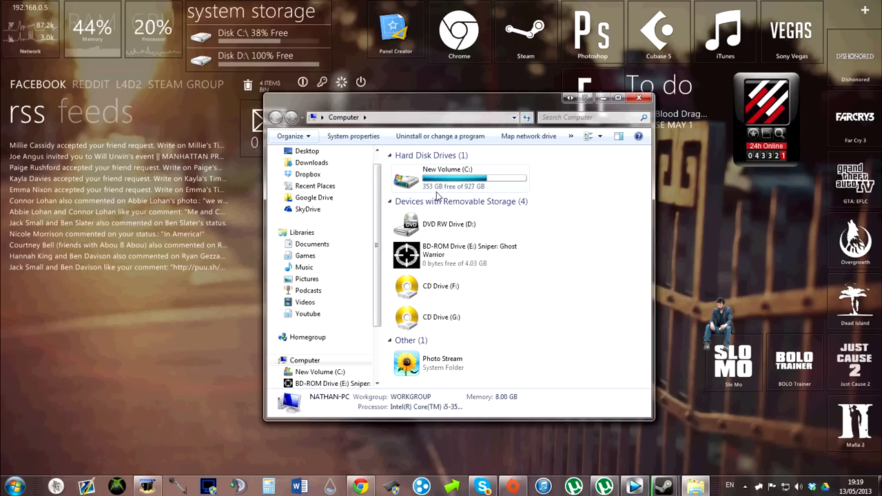
mouse_move(462, 176)
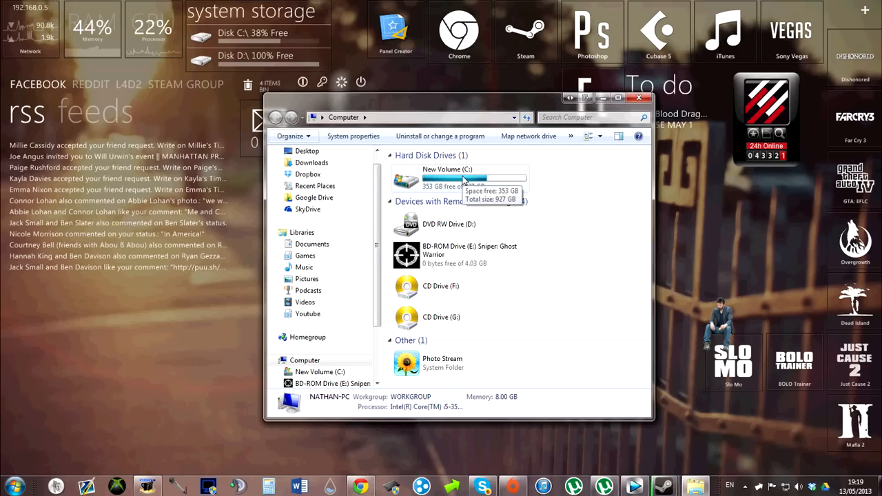
Drill into New Volume (C:), then Users, then the Nathan profile folder.
double_click(447, 169)
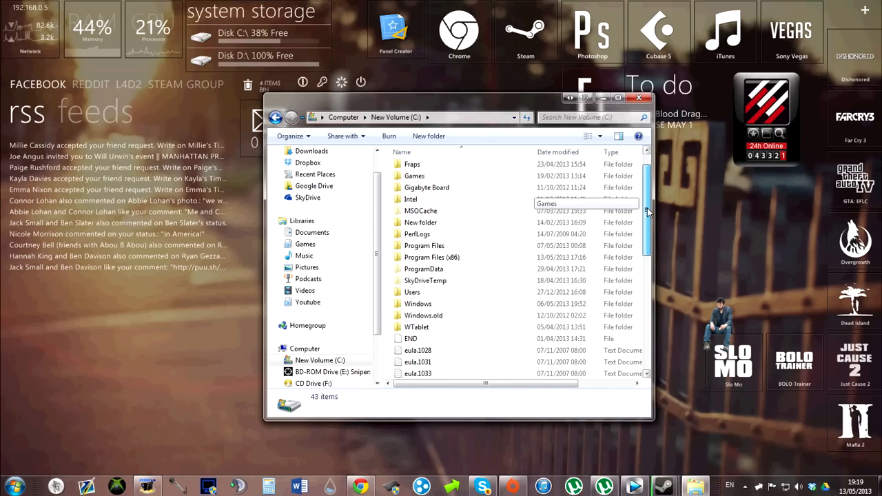
double_click(412, 292)
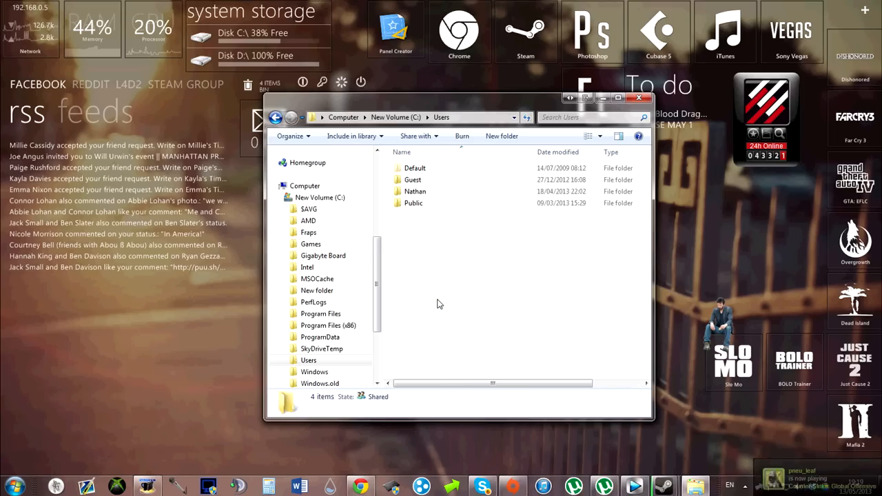
double_click(414, 191)
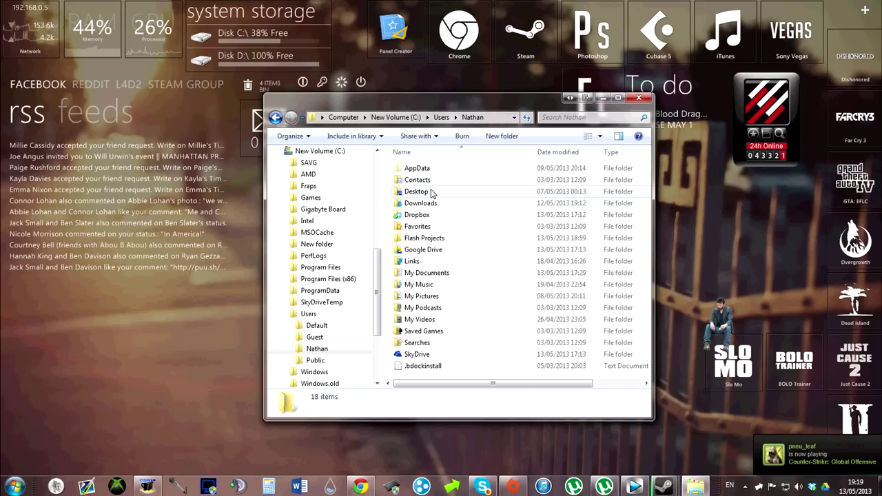
mouse_move(417, 168)
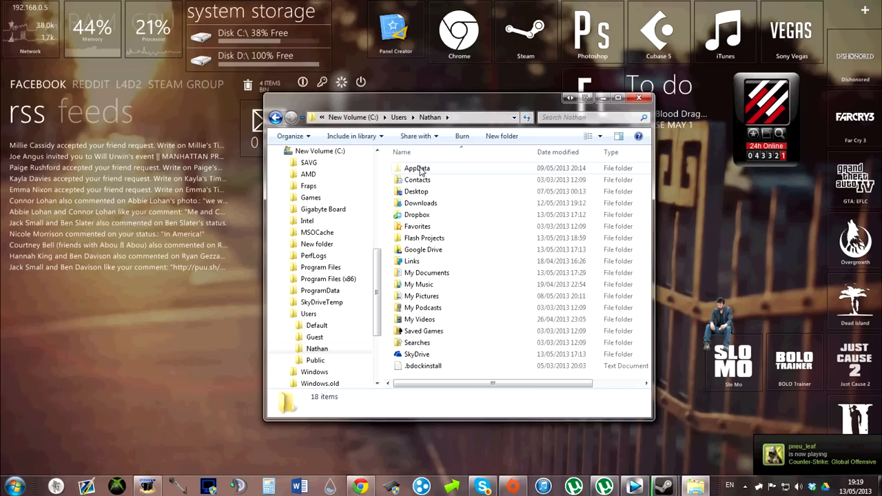
mouse_move(417, 168)
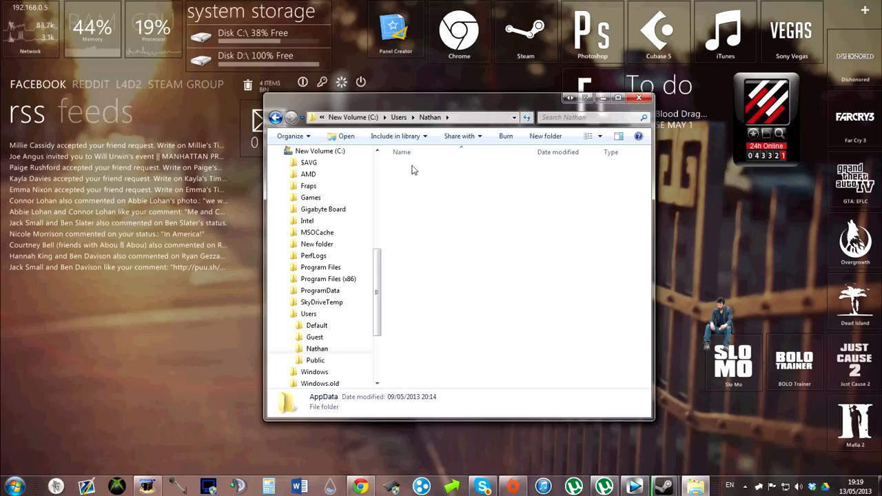
Navigate AppData > Local > Rockstar Games down to the GTA IV savegames folder.
double_click(323, 396)
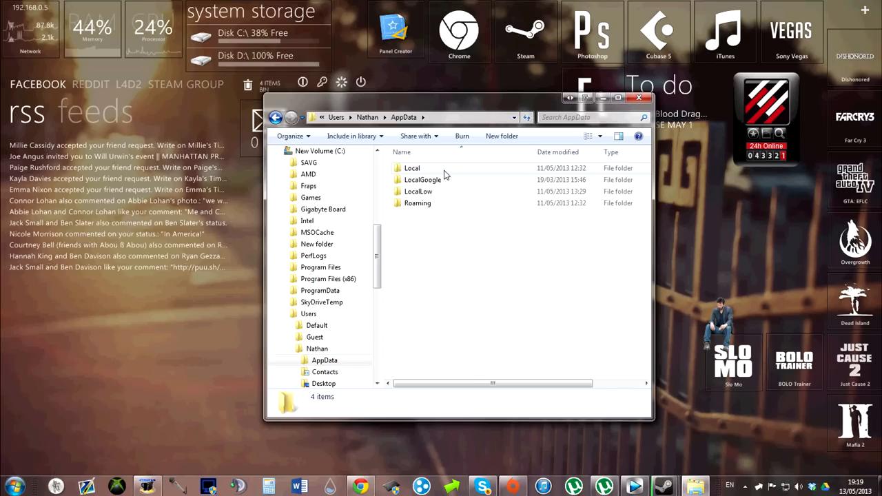
double_click(412, 168)
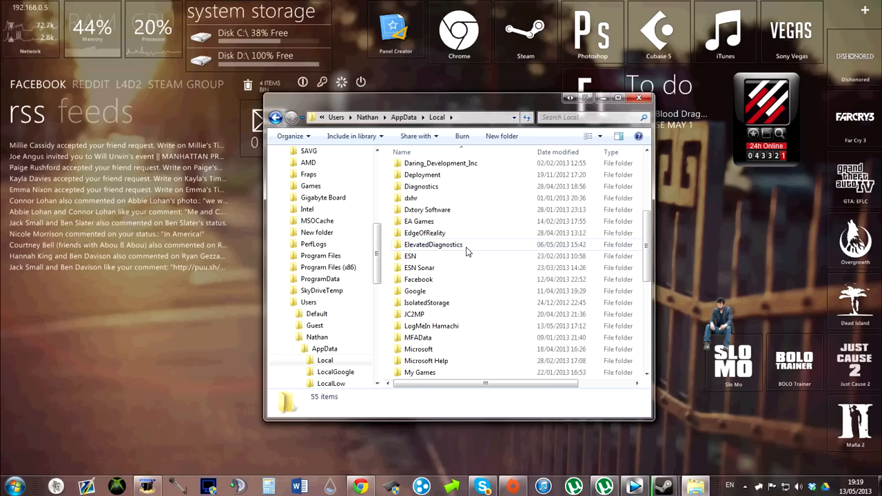
scroll("down", 3)
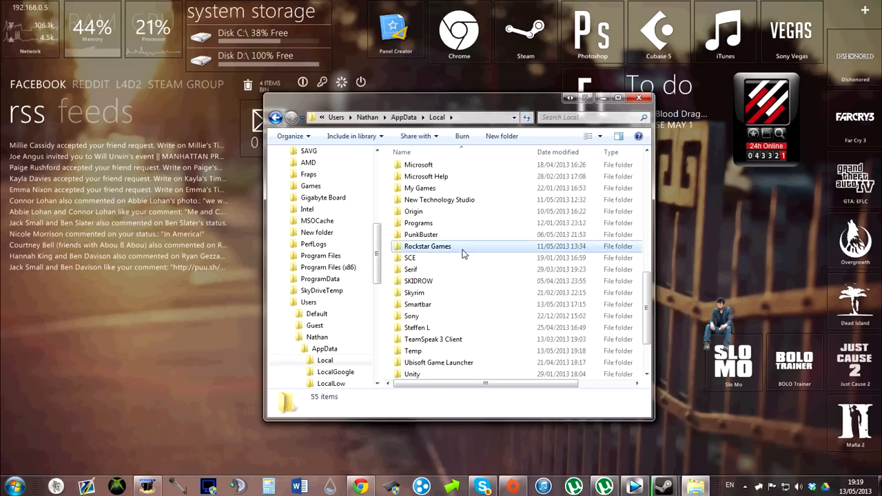
double_click(427, 246)
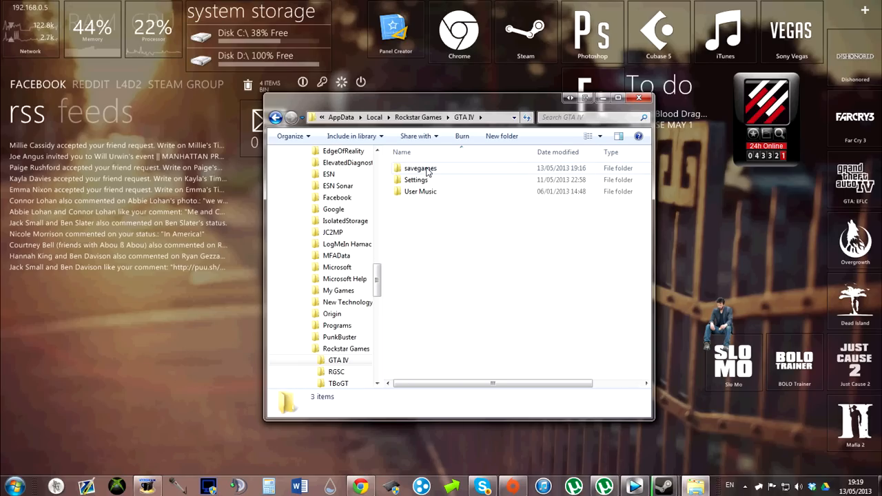
double_click(419, 168)
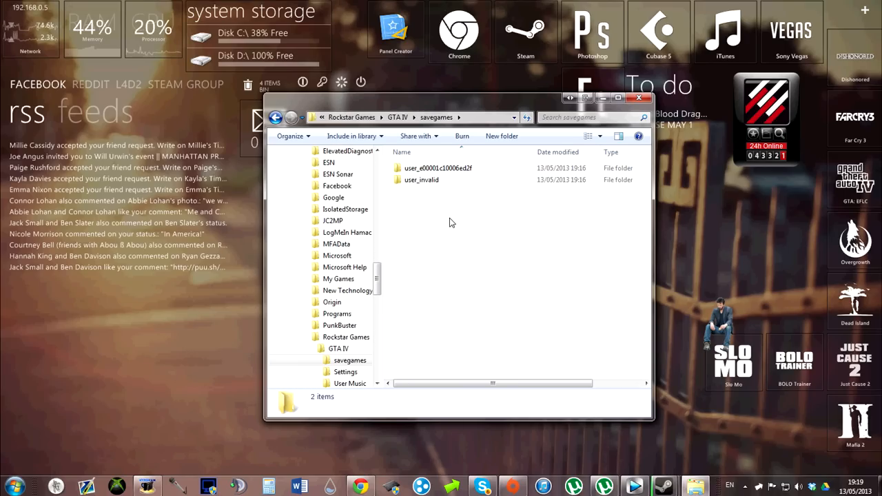
mouse_move(437, 211)
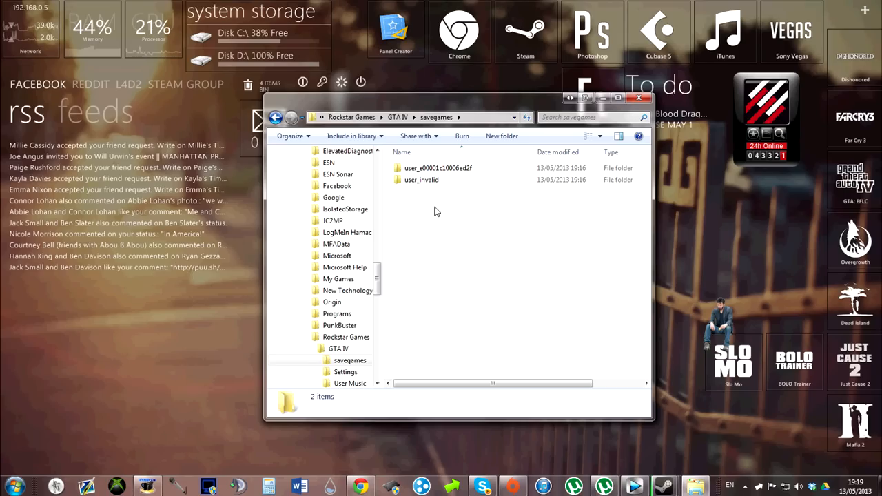
mouse_move(444, 208)
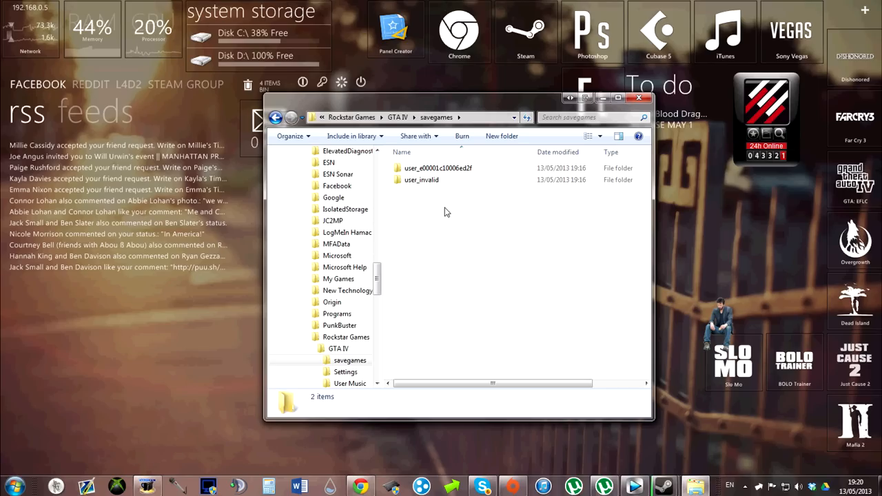
mouse_move(440, 221)
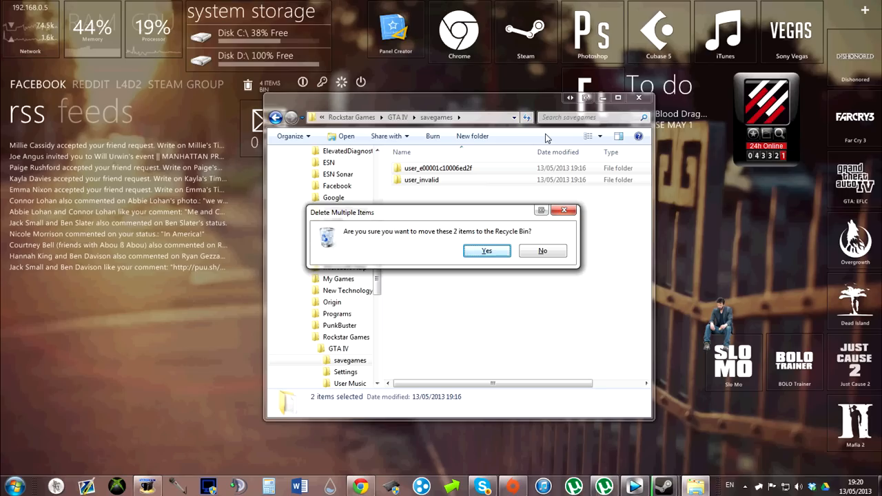
Confirm deleting both user save folders, then close the Explorer window.
left_click(487, 251)
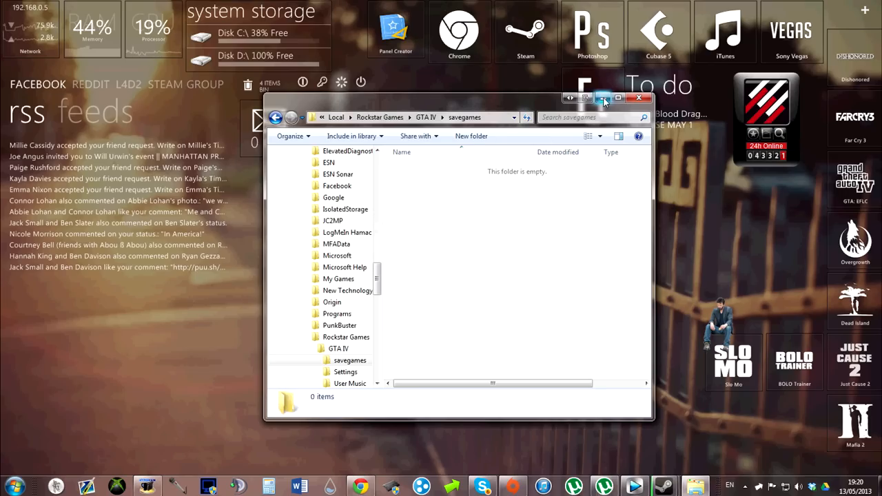
left_click(638, 97)
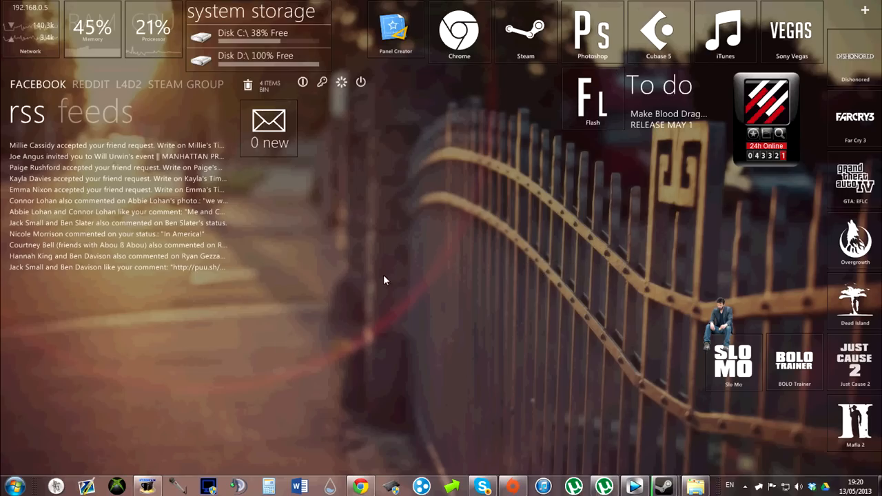
mouse_move(388, 266)
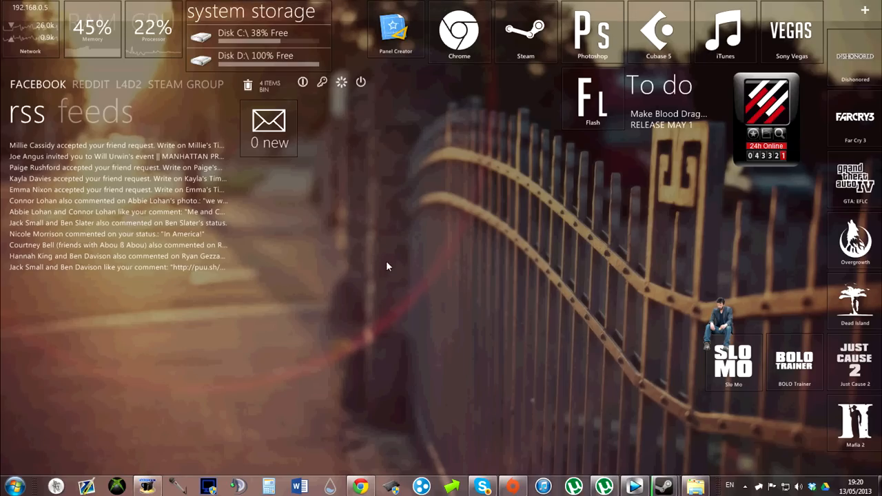
mouse_move(386, 219)
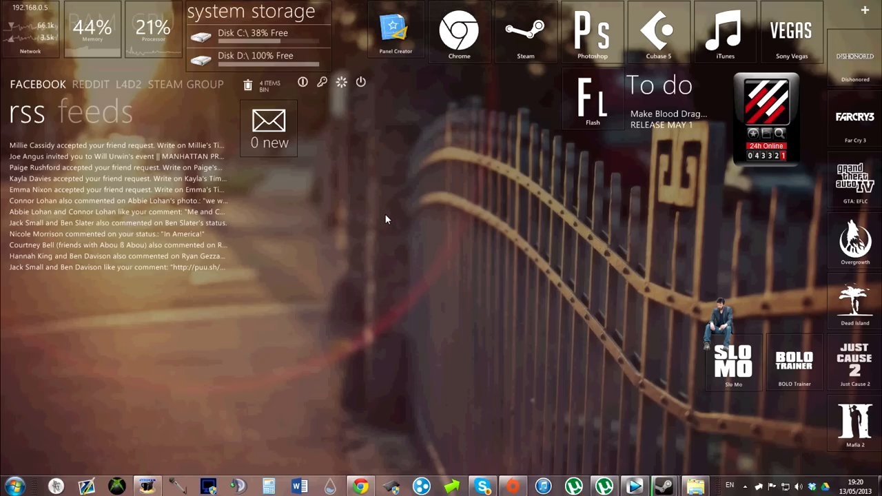